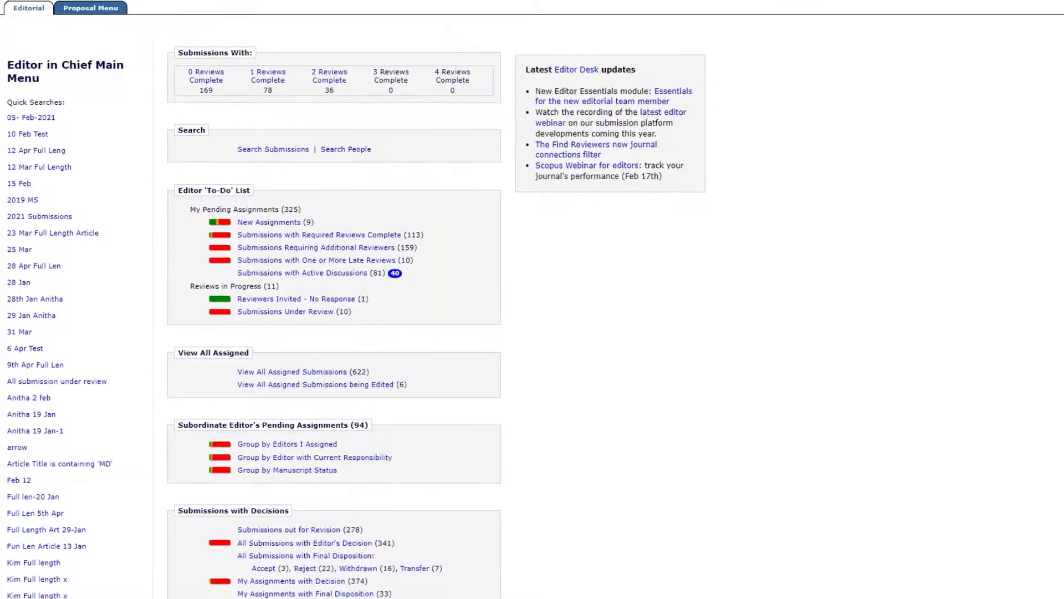
Step: Scroll through the nine new assignments and view submissions related to the first invited article
{"action": "scroll", "scroll_direction": "down", "scroll_amount": 3}
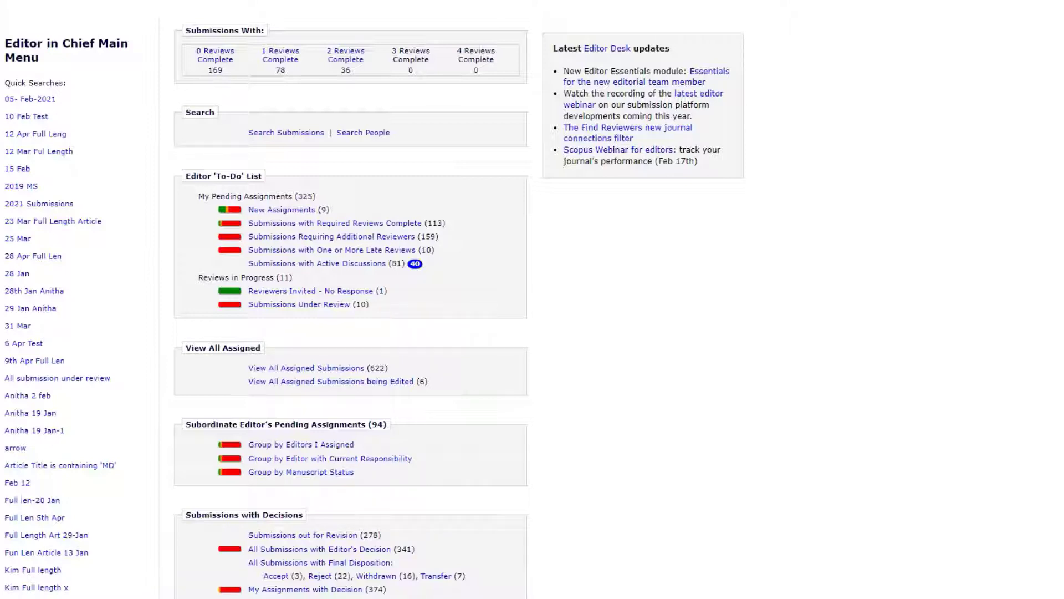
{"action": "mouse_move", "coordinate": [608, 427]}
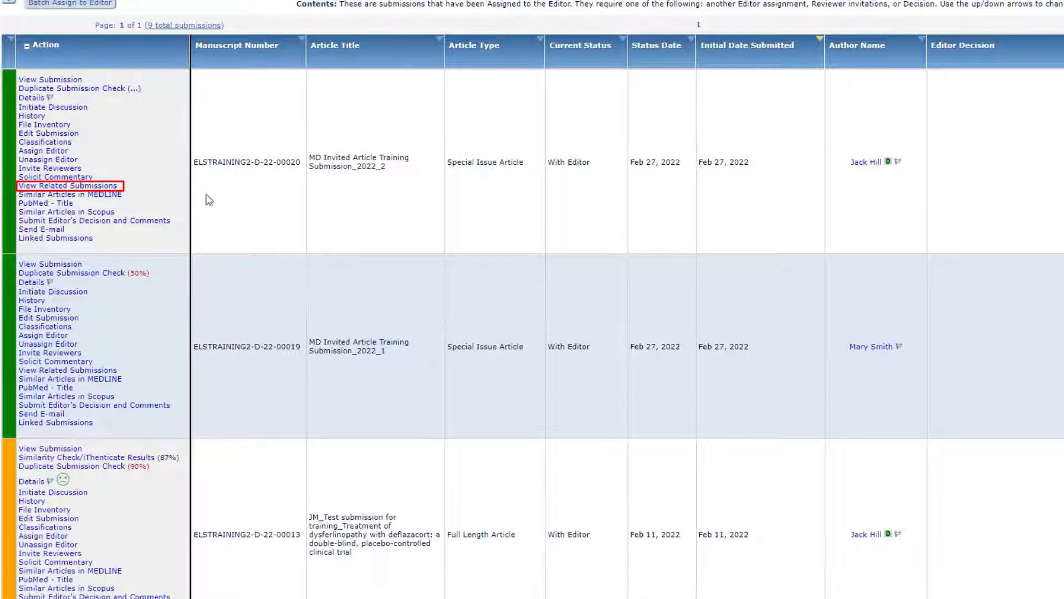
{"action": "mouse_move", "coordinate": [95, 196]}
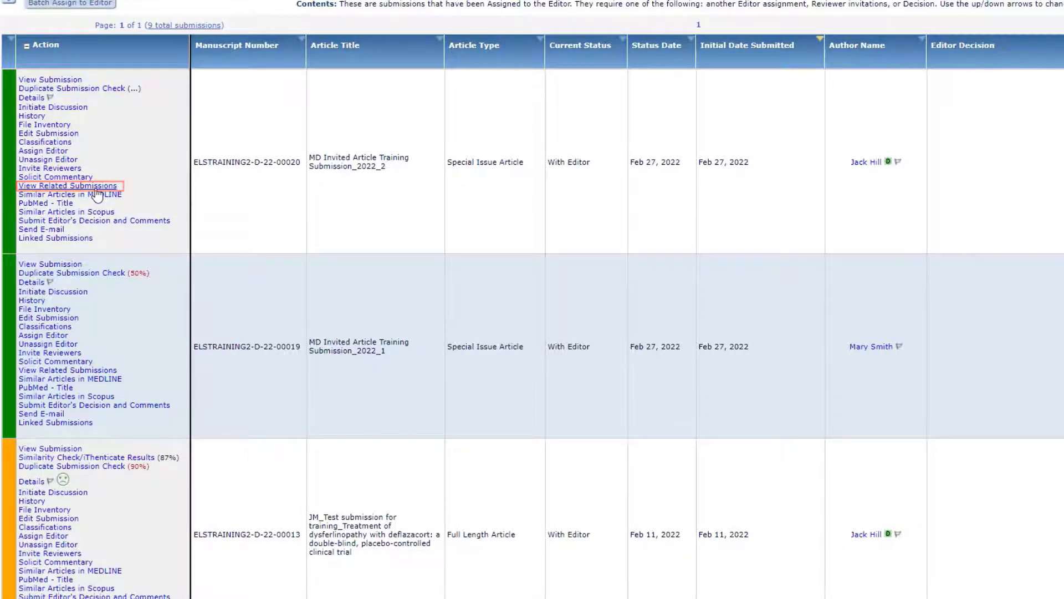
{"action": "left_click", "coordinate": [68, 185]}
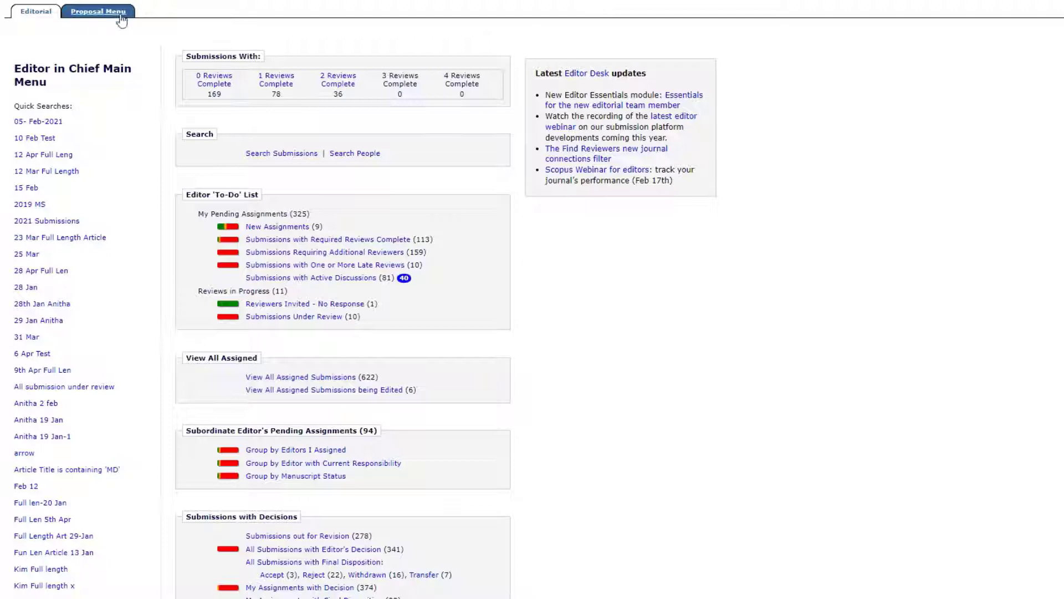
Step: Open the Proposal Menu and its My Pending Proposals folder
{"action": "left_click", "coordinate": [99, 12]}
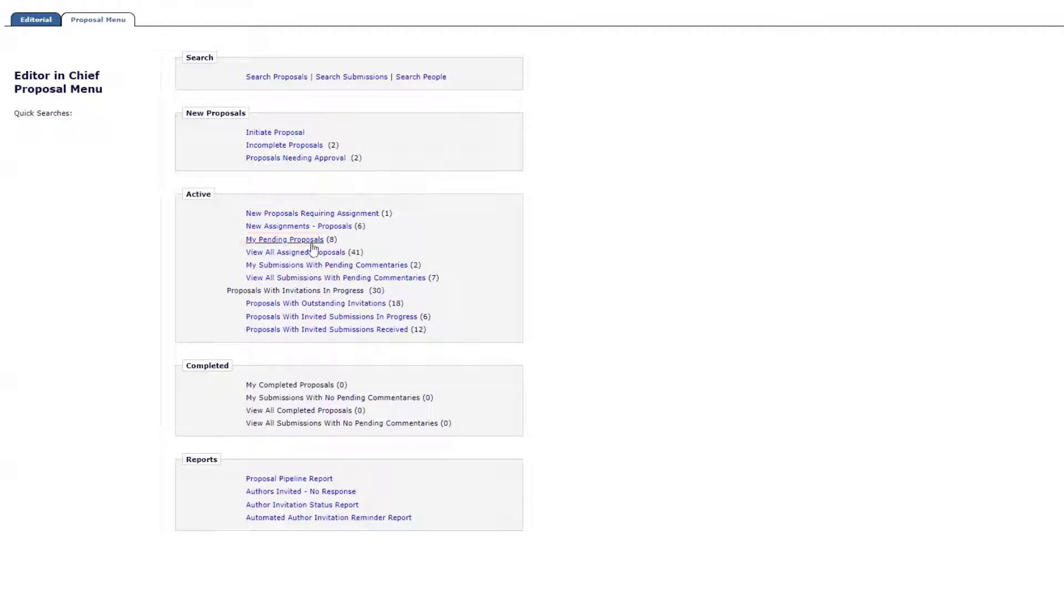
{"action": "left_click", "coordinate": [284, 239]}
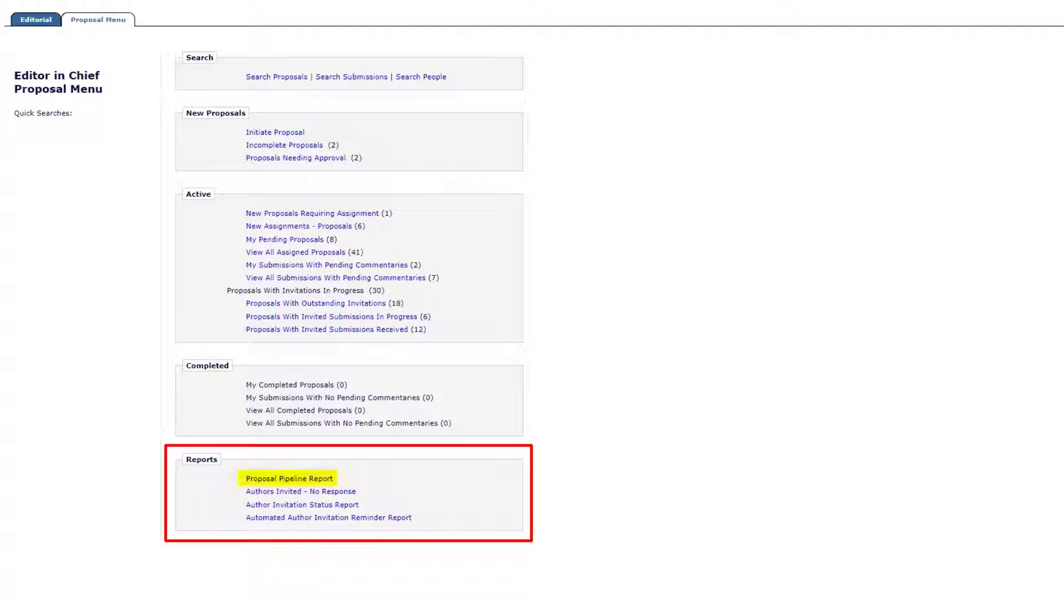
{"action": "mouse_move", "coordinate": [301, 491]}
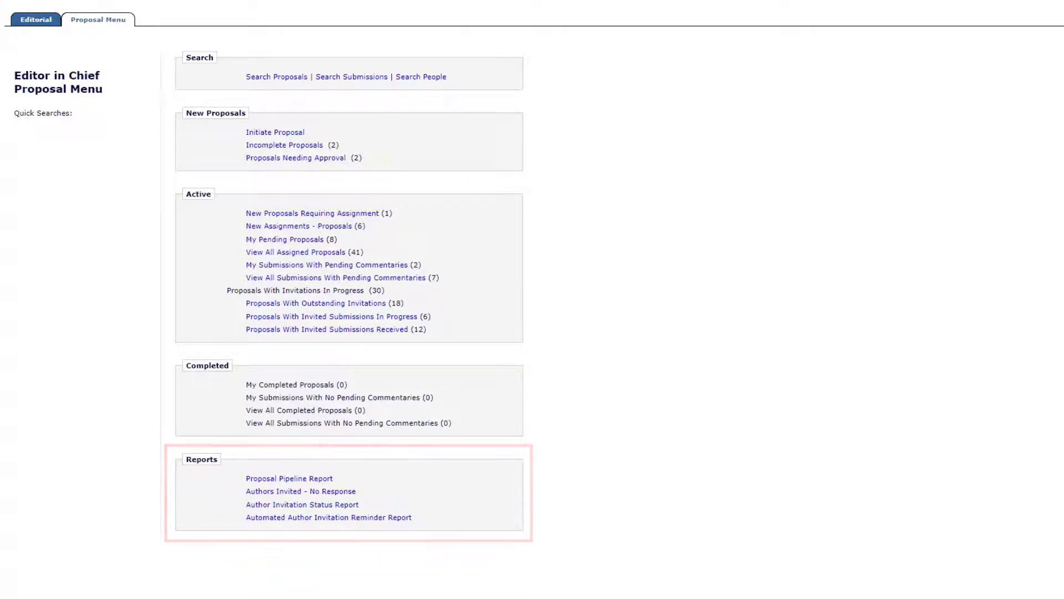
Step: Open the Proposal Pipeline Report search form under Reports
{"action": "left_click", "coordinate": [288, 478]}
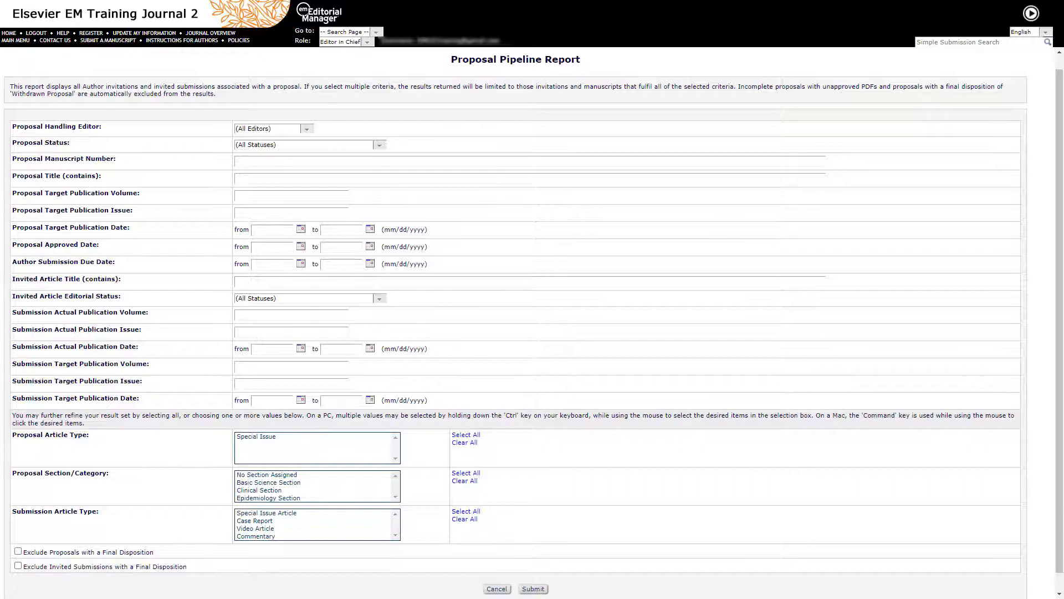
Step: Run the Proposal Pipeline Report with default criteria, listing 14 proposals, then return to the Proposal Menu
{"action": "left_click", "coordinate": [533, 589]}
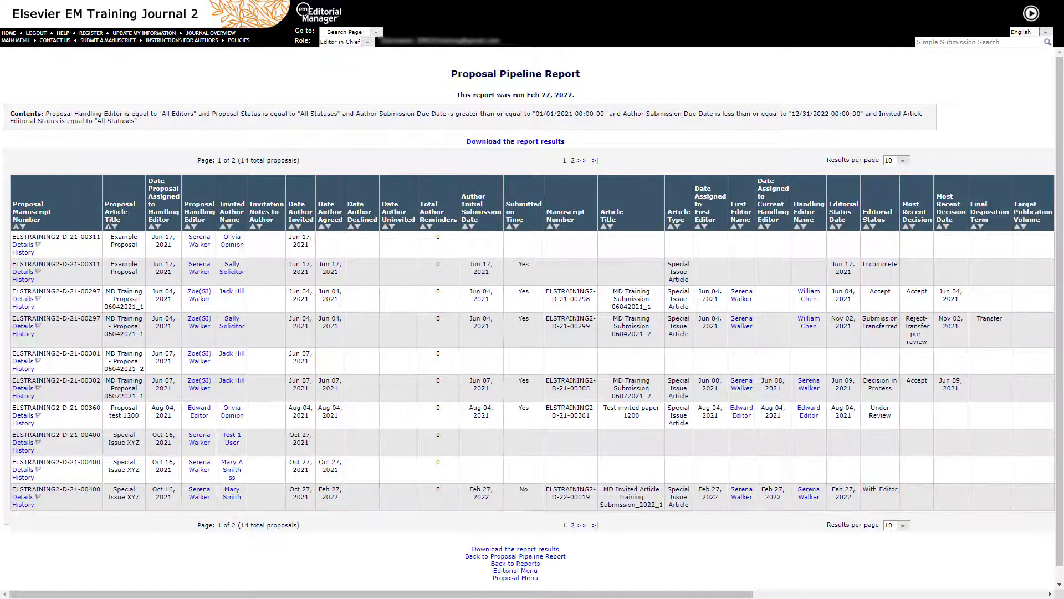
{"action": "left_click", "coordinate": [515, 578]}
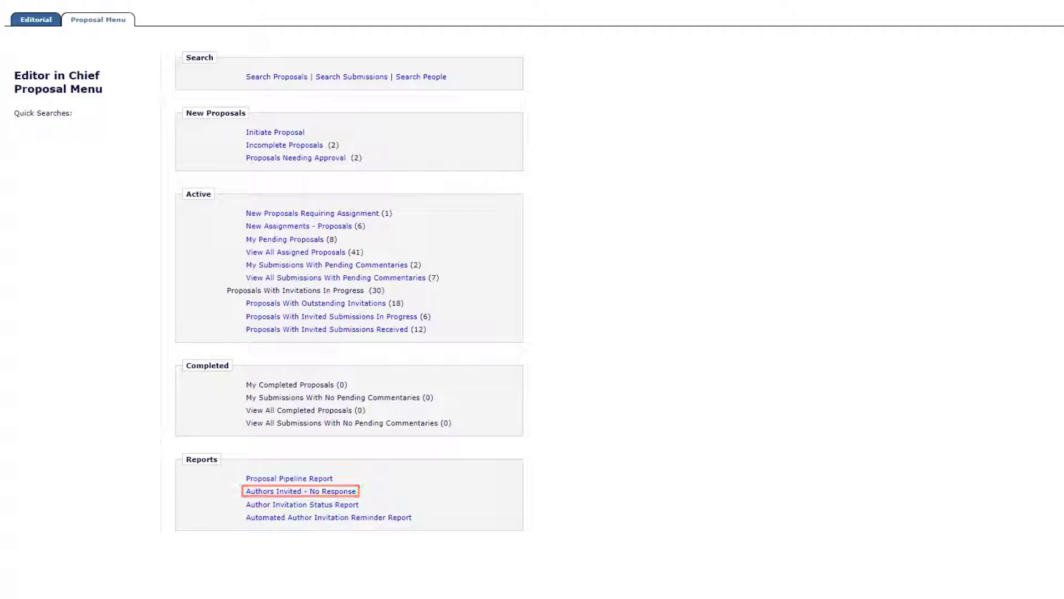
Step: Run the Authors Invited - No Response report for authors past their invitation response due date
{"action": "left_click", "coordinate": [301, 490]}
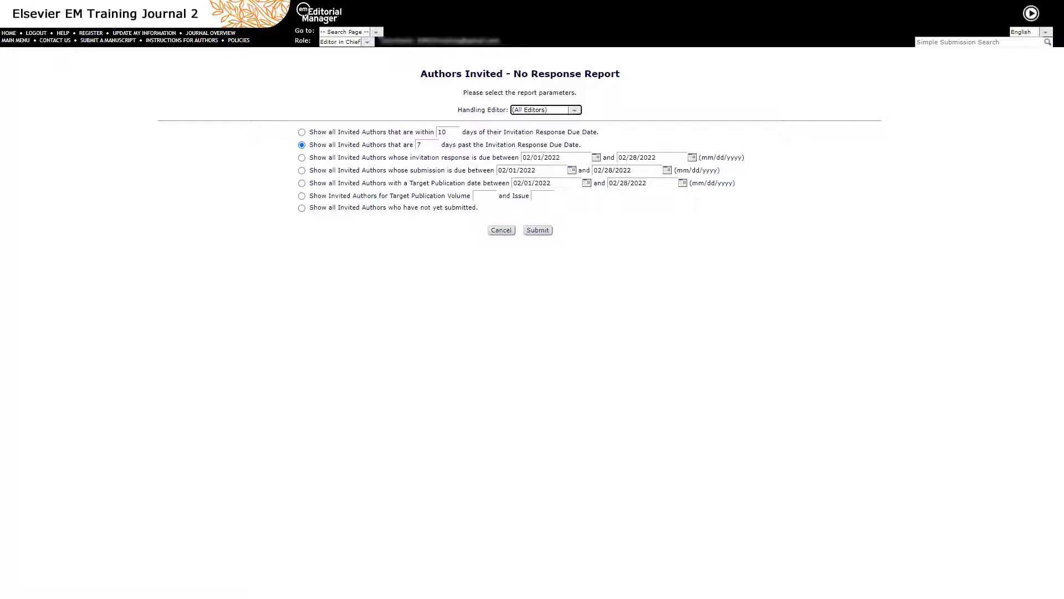
{"action": "left_click", "coordinate": [574, 110]}
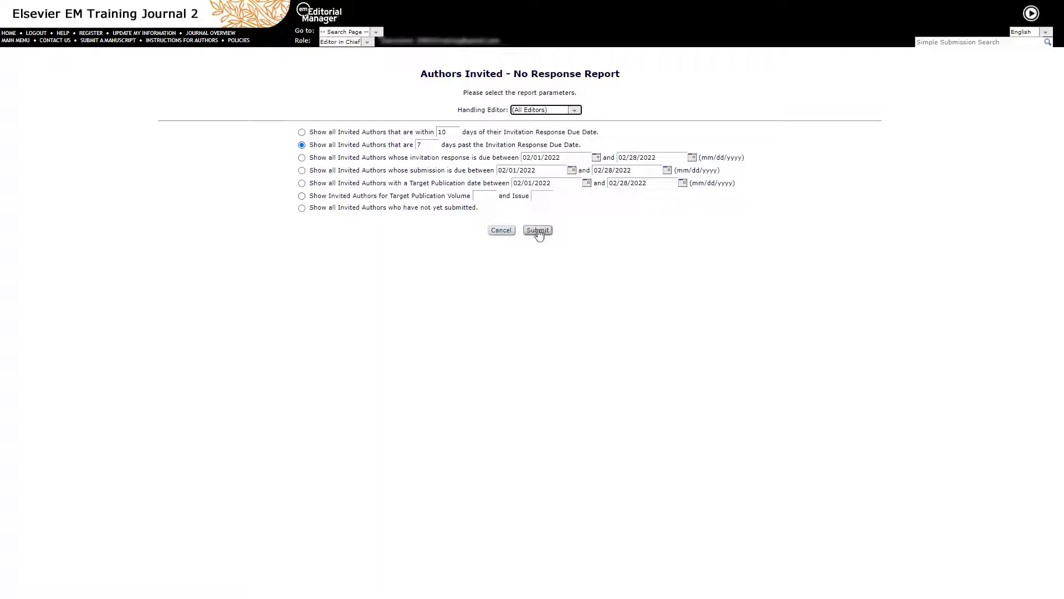
{"action": "left_click", "coordinate": [537, 230]}
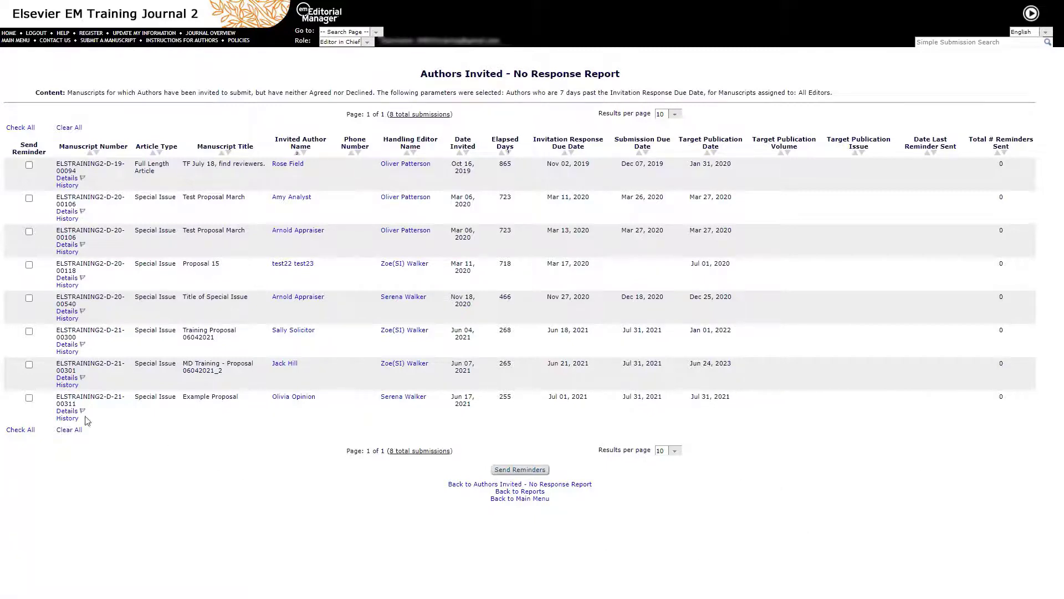
Step: Mark the MD Training - Proposal 06042021_2 and Example Proposal authors for reminders
{"action": "left_click", "coordinate": [28, 364]}
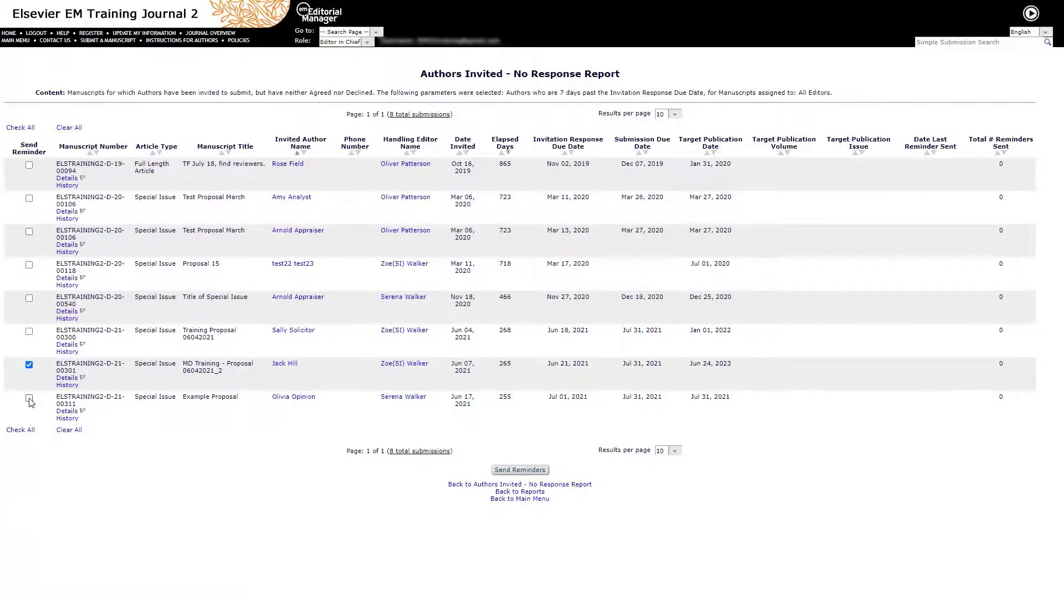
{"action": "left_click", "coordinate": [30, 397]}
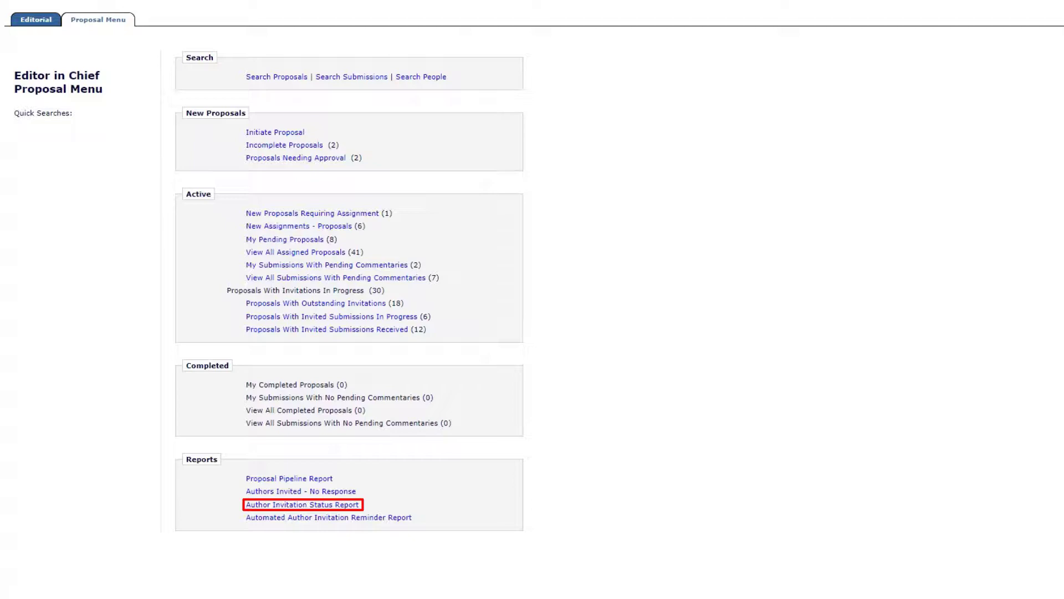
Step: Run the Author Invitation Status Report and mark the MD Training Proposal 06072021_2 author for a reminder
{"action": "left_click", "coordinate": [302, 505]}
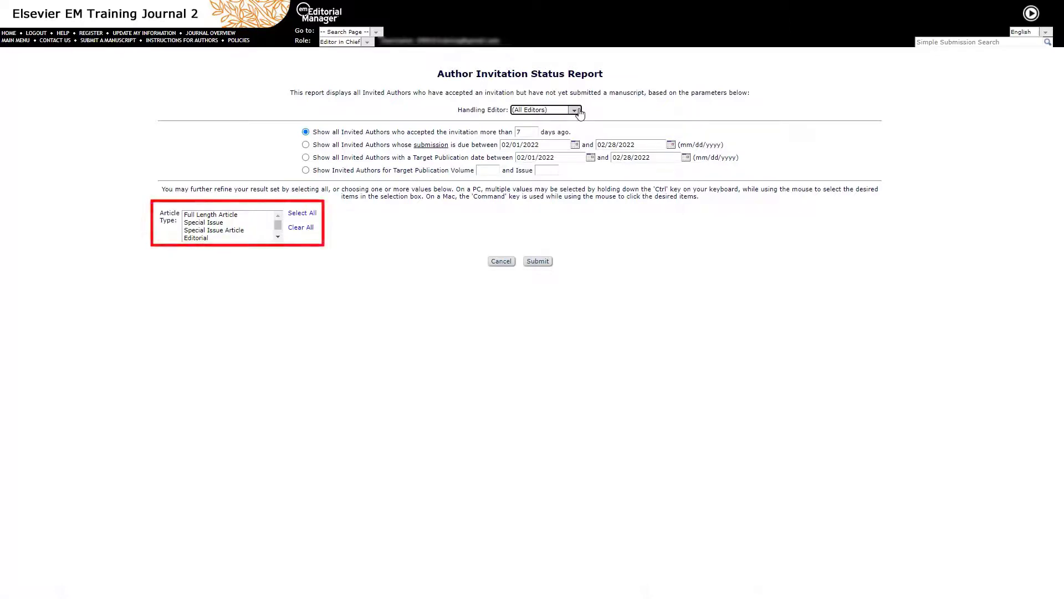
{"action": "mouse_move", "coordinate": [574, 120]}
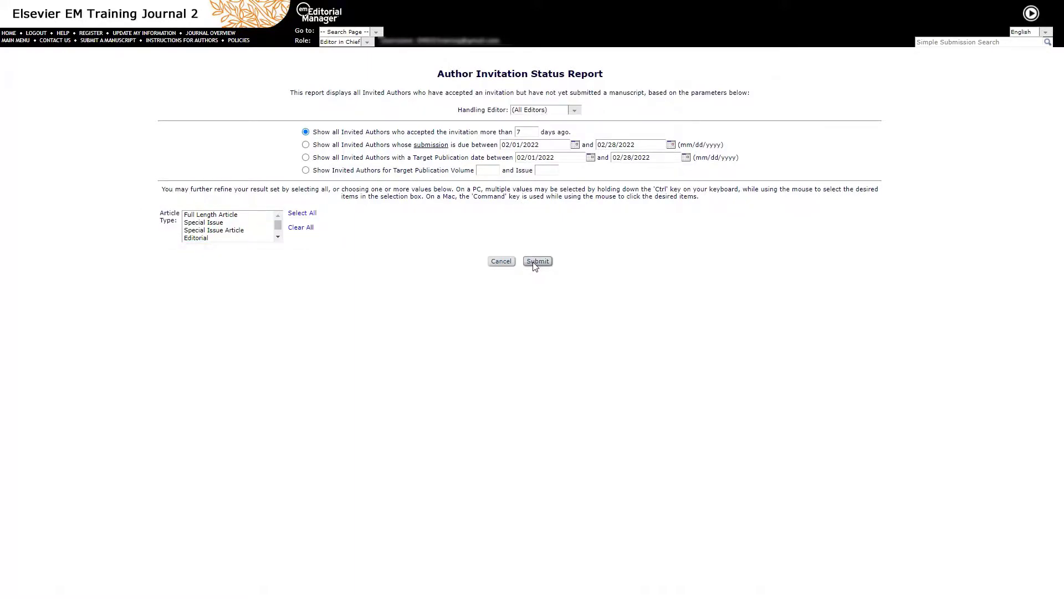
{"action": "left_click", "coordinate": [537, 260]}
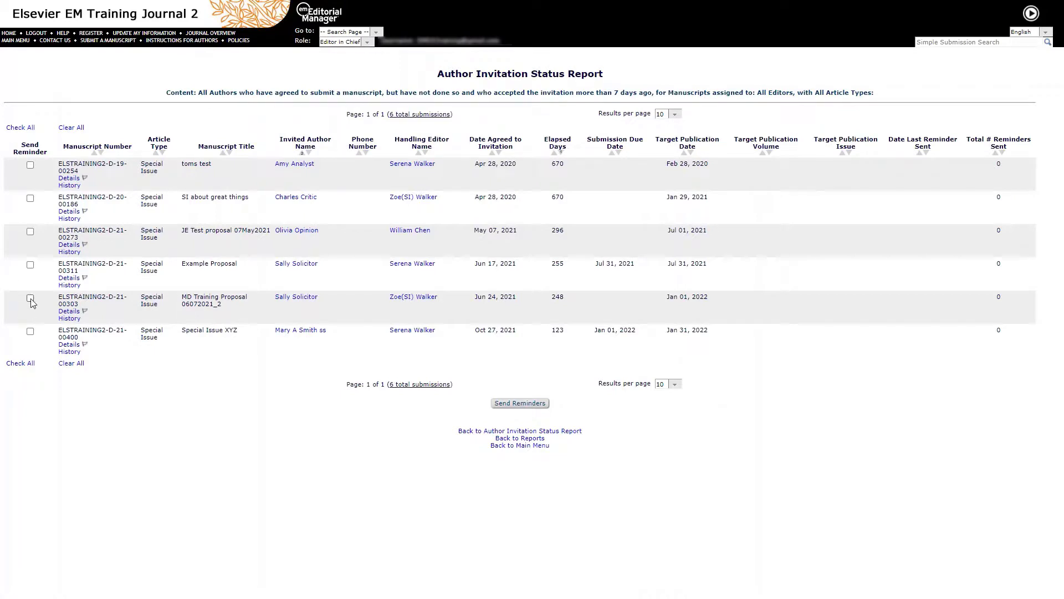
{"action": "left_click", "coordinate": [30, 331]}
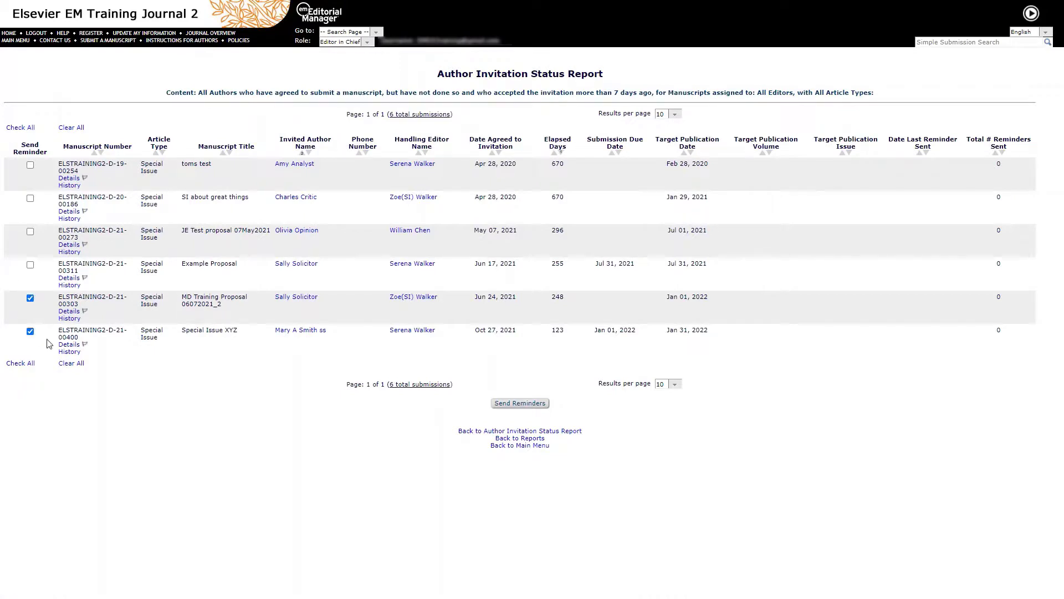